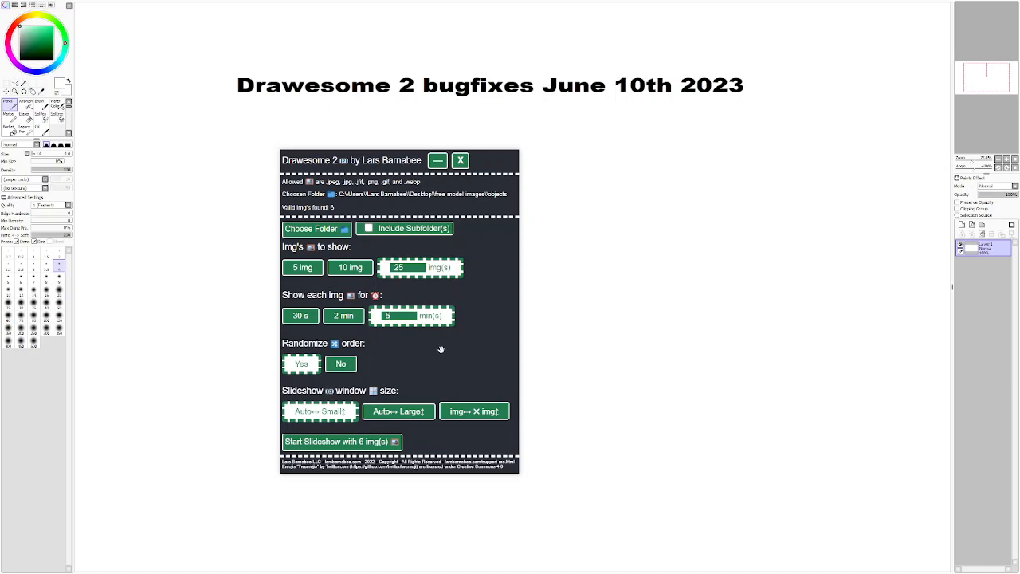
mouse_move(469, 277)
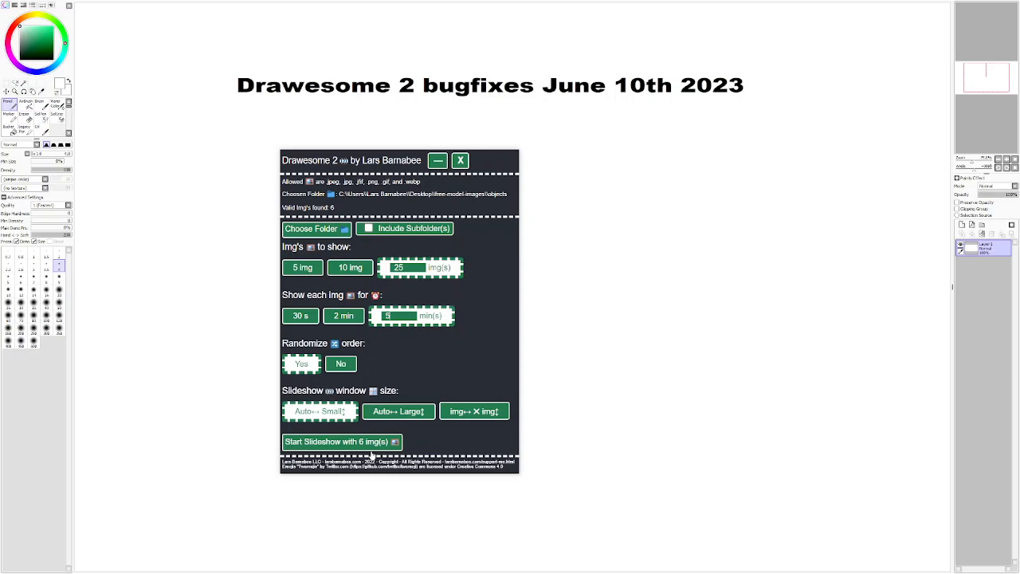
- Set Drawesome 2 to show each image for 2 minutes and open its Gumroad product page
click(336, 441)
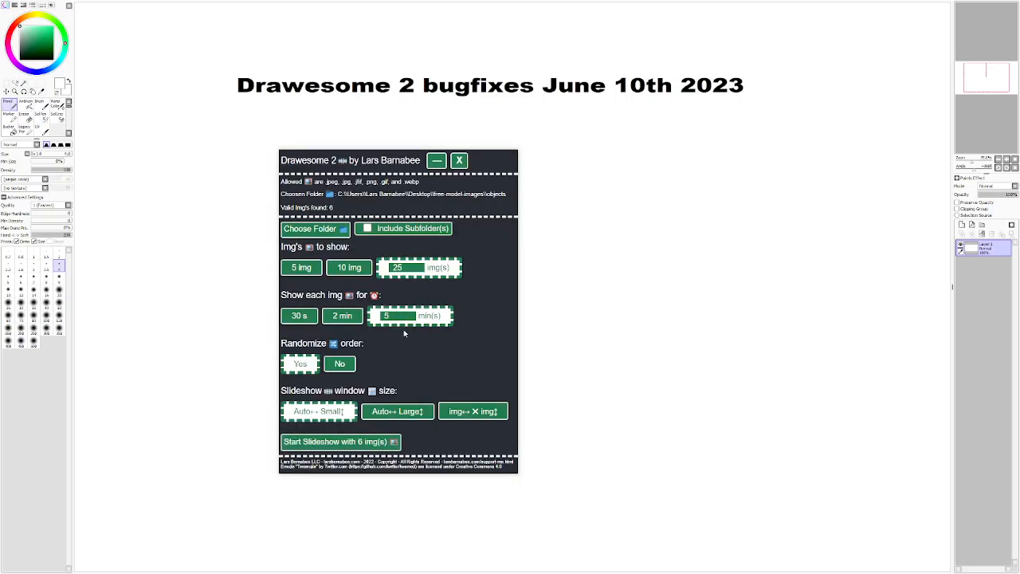
mouse_move(423, 335)
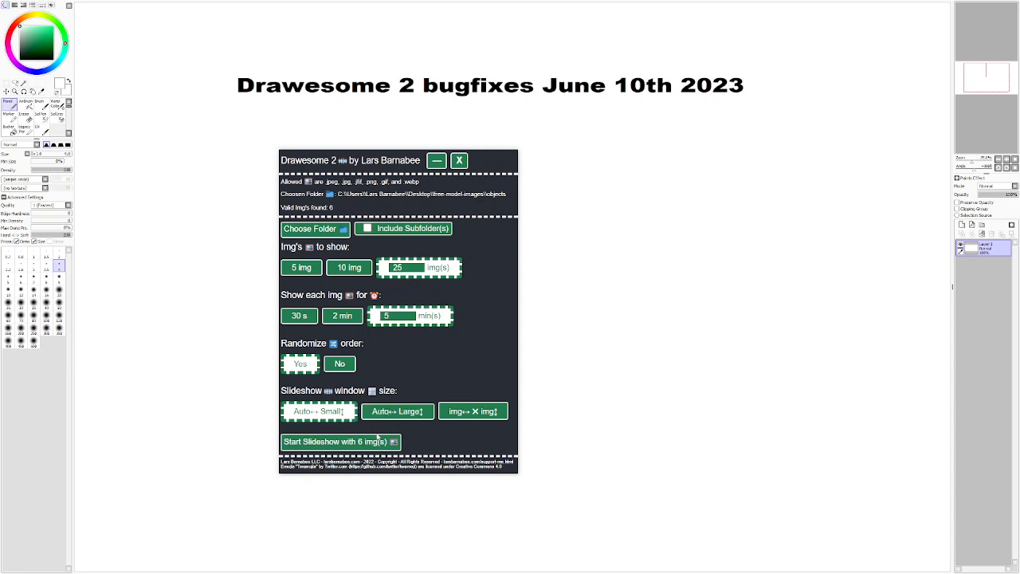
click(397, 410)
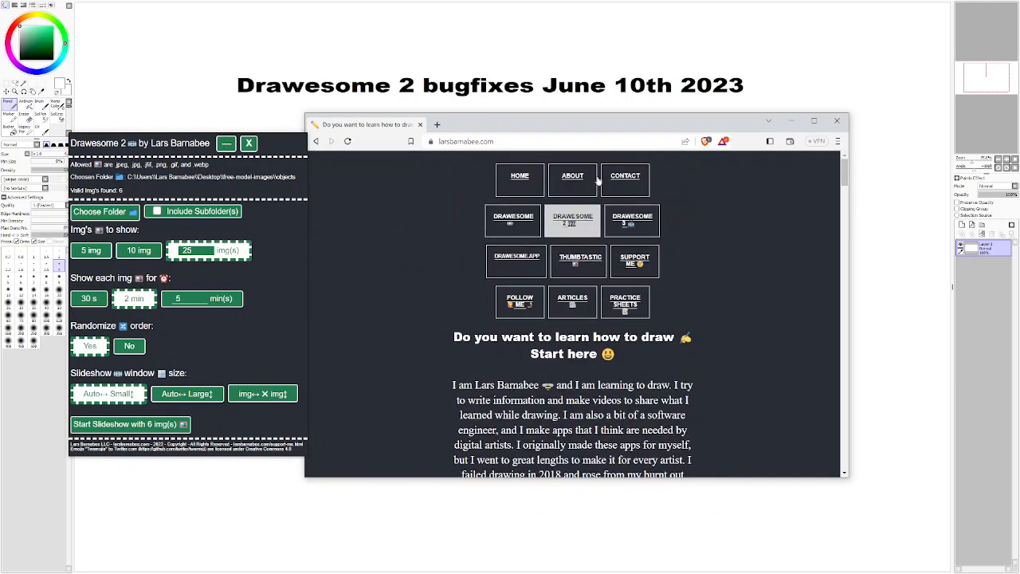
click(572, 221)
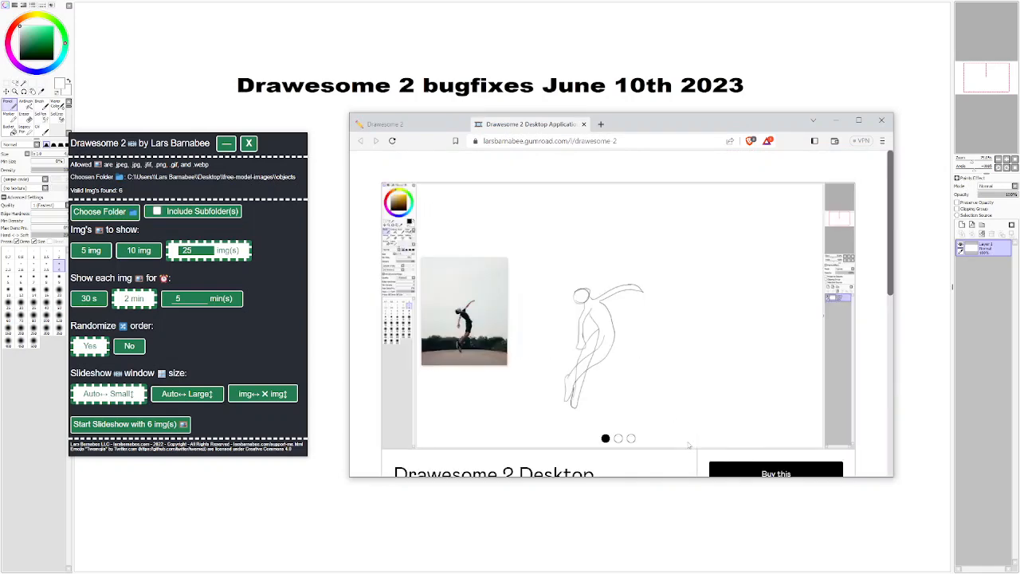
- Scroll the Gumroad page down to the $10 price and June 10 2023 bug-fix notes
scroll(down, 3)
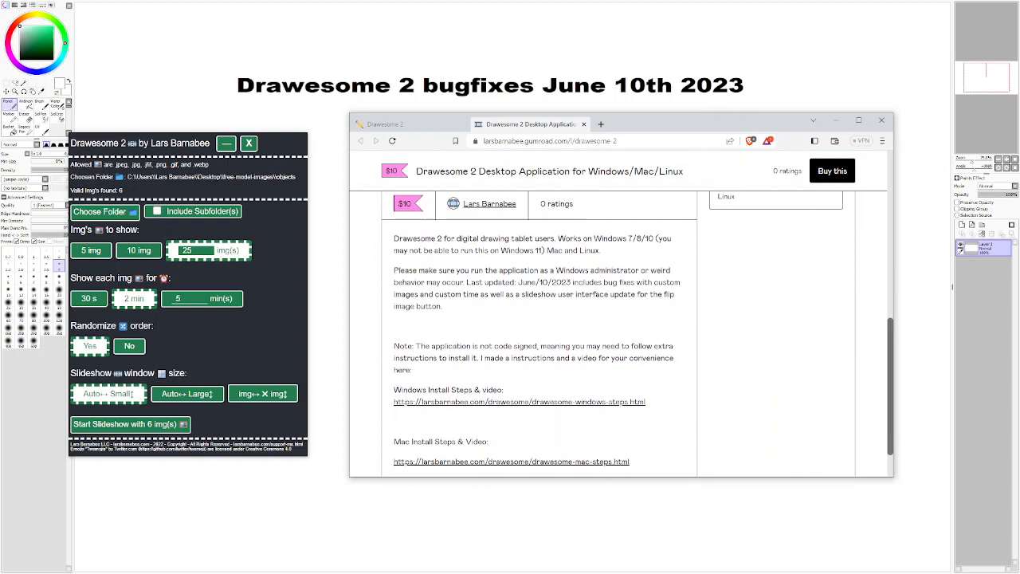